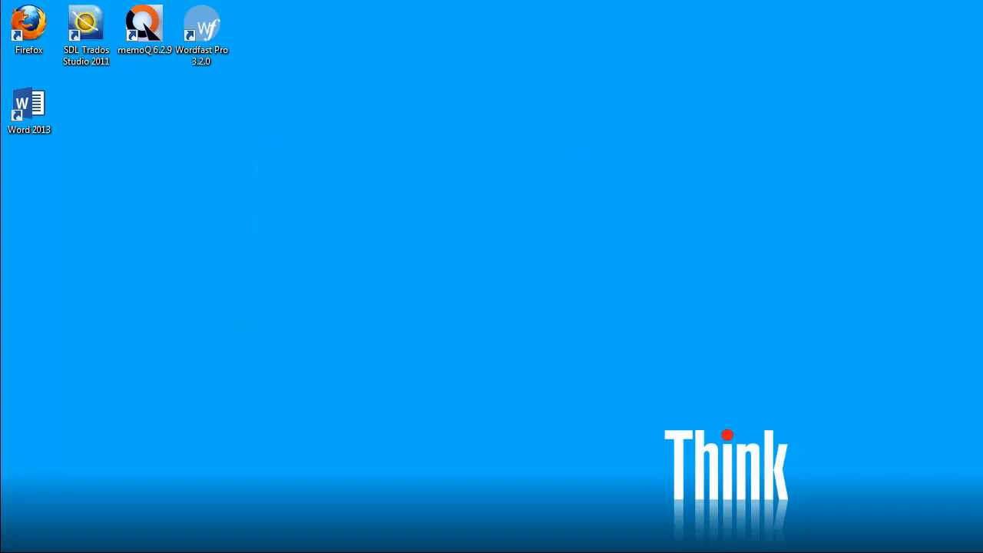
- Launch Word 2013 from the desktop shortcut with a new blank document
{"action": "double_click", "coordinate": [29, 107]}
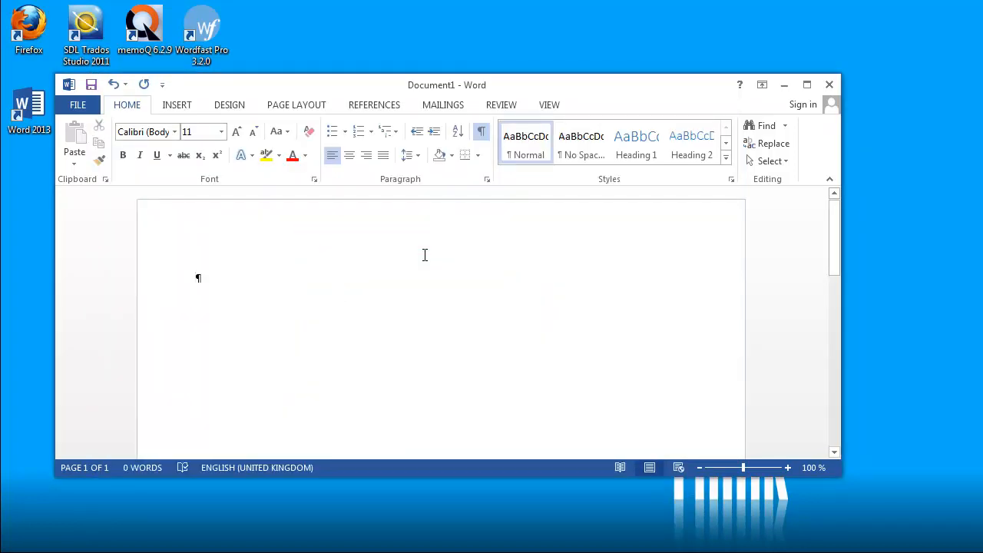
- Type 'This is a simple document I want to translate.' and save it to the desktop as simple_document.docx
{"action": "type", "text": "This"}
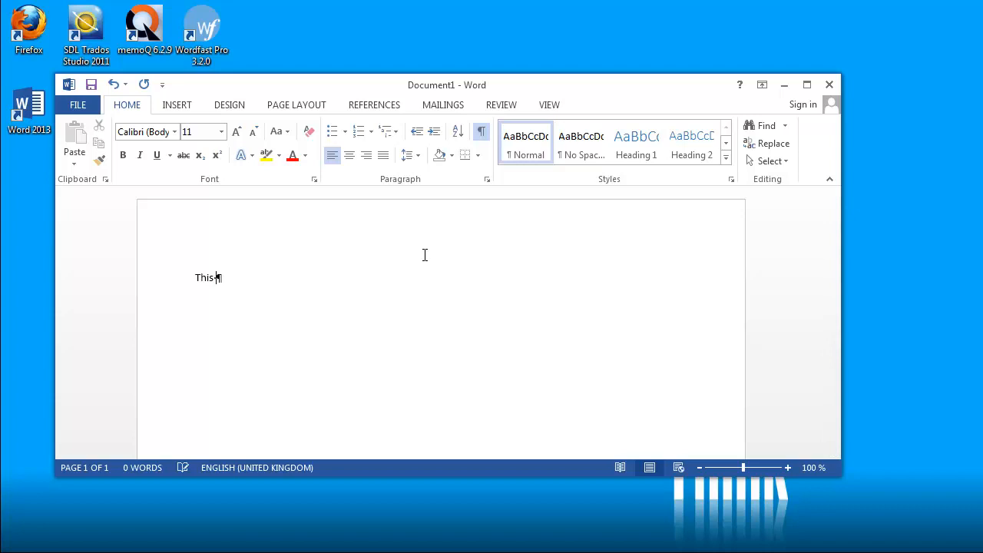
{"action": "type", "text": "is a simple document I want to translate."}
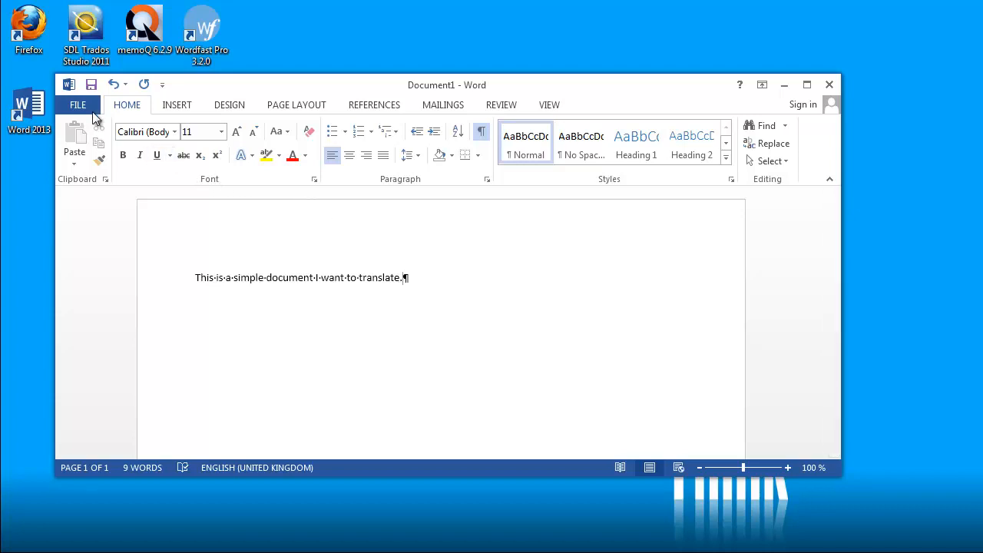
{"action": "left_click", "coordinate": [77, 105]}
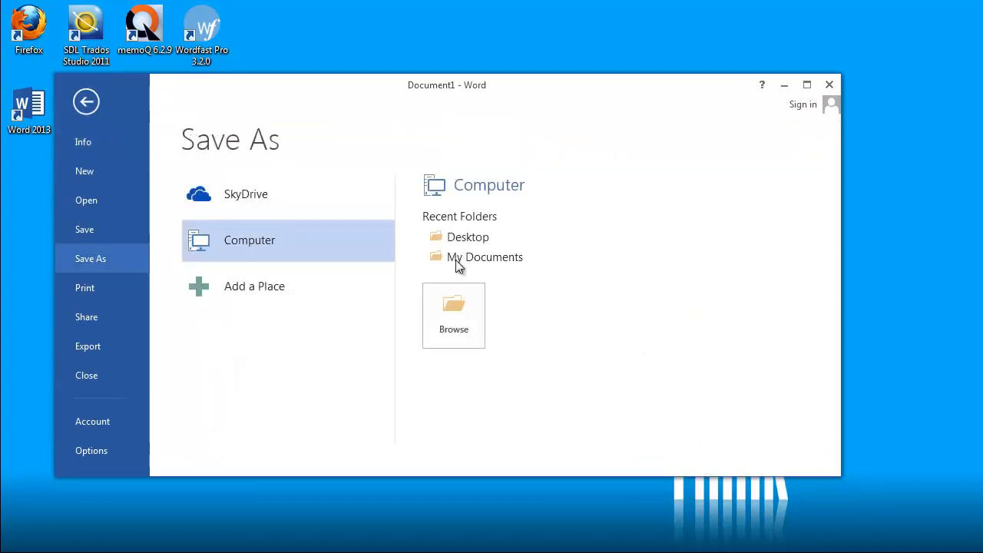
{"action": "left_click", "coordinate": [453, 314]}
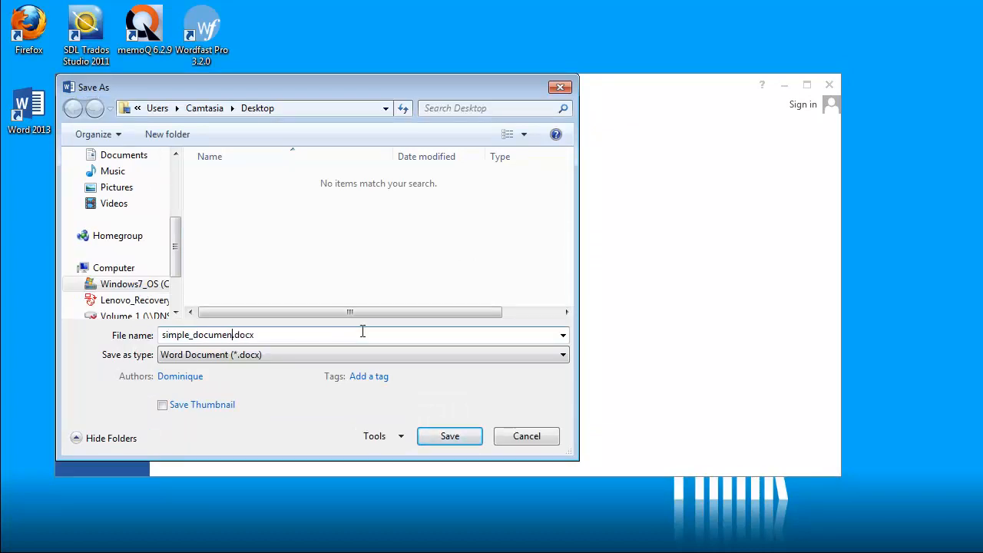
{"action": "left_click", "coordinate": [449, 436]}
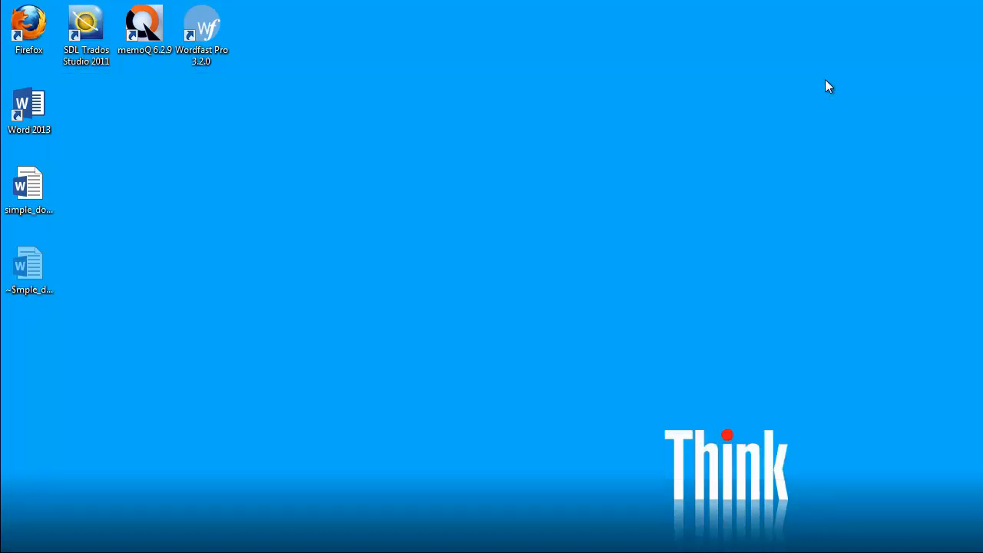
- Launch Trados Studio 2011, run Help > Check for Updates, and dismiss the up-to-date notice
{"action": "double_click", "coordinate": [86, 23]}
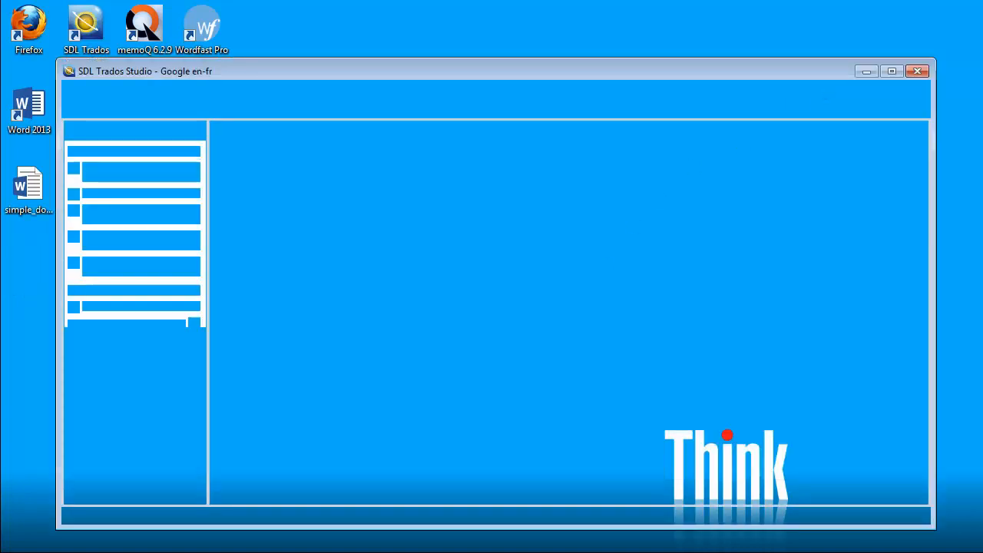
{"action": "left_click", "coordinate": [196, 88]}
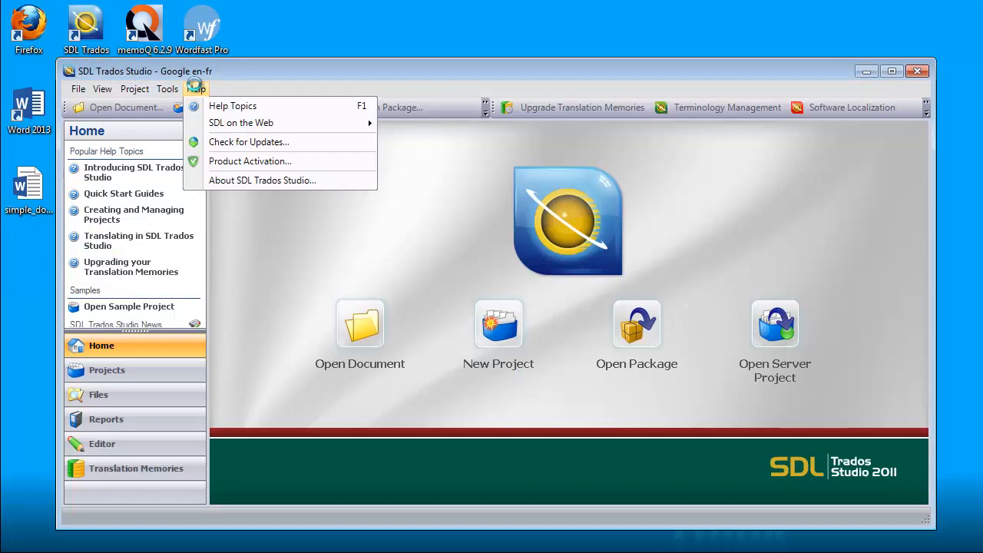
{"action": "left_click", "coordinate": [262, 179]}
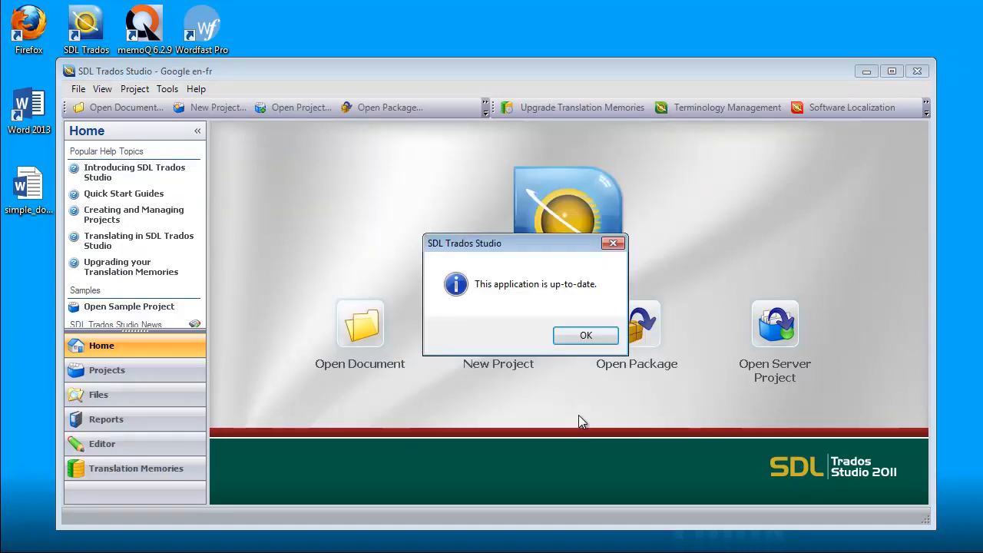
{"action": "mouse_move", "coordinate": [586, 335]}
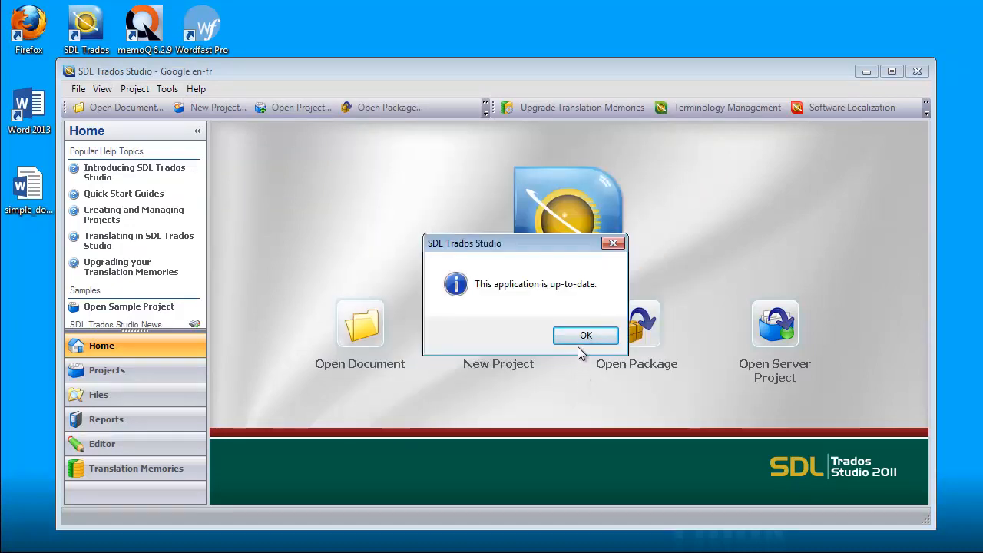
{"action": "left_click", "coordinate": [586, 335]}
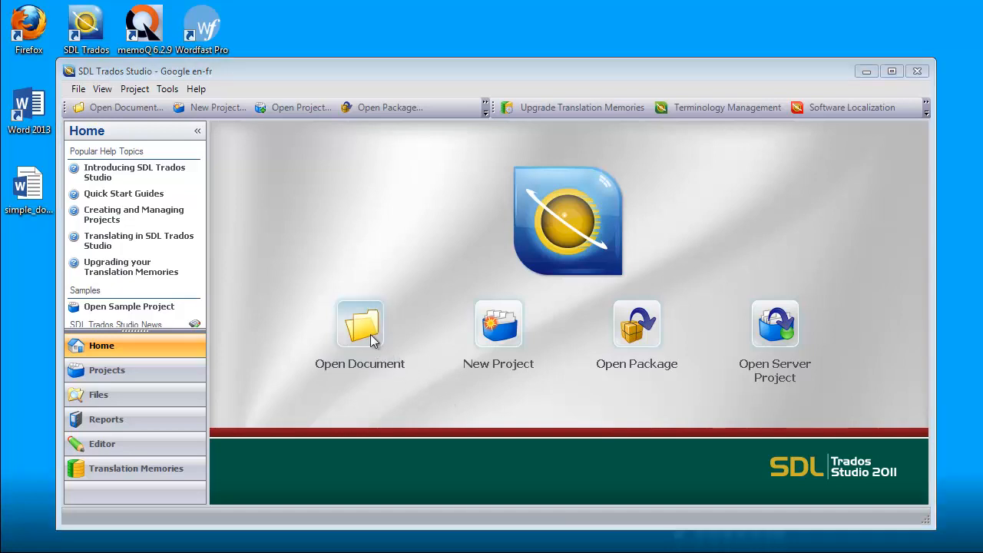
- Open simple_document.docx from the desktop with Open Document, producing the unsupported Word version error
{"action": "left_click", "coordinate": [359, 323]}
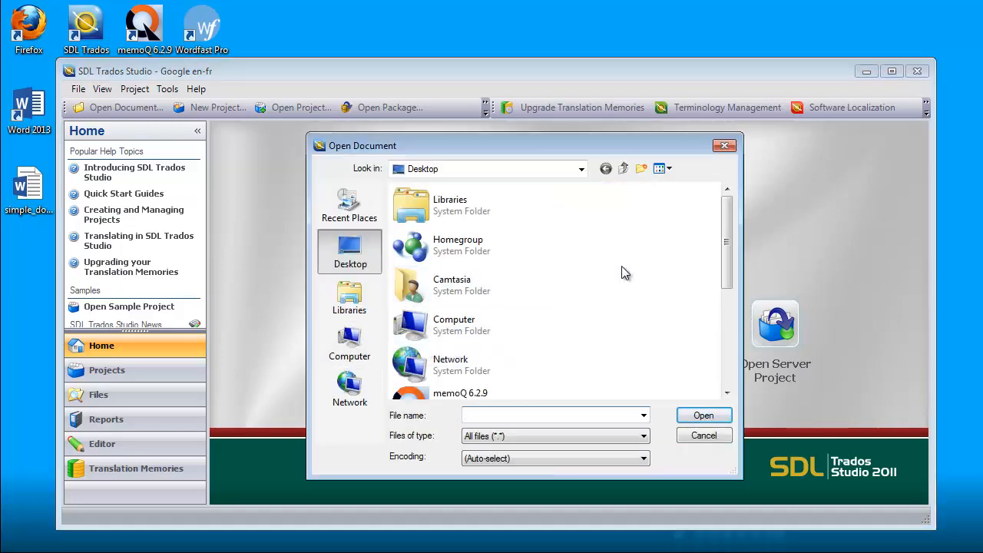
{"action": "scroll", "scroll_direction": "down", "scroll_amount": 3}
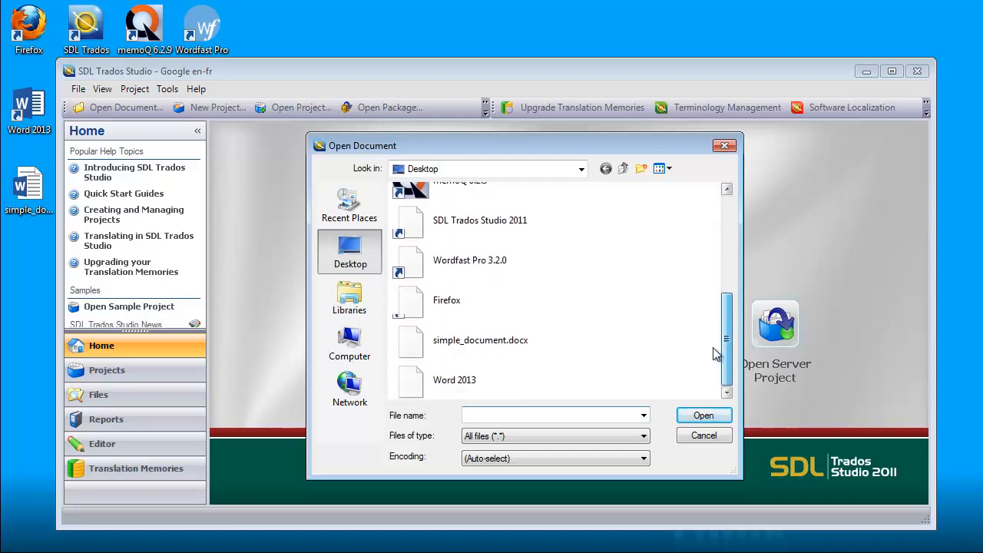
{"action": "left_click", "coordinate": [480, 340]}
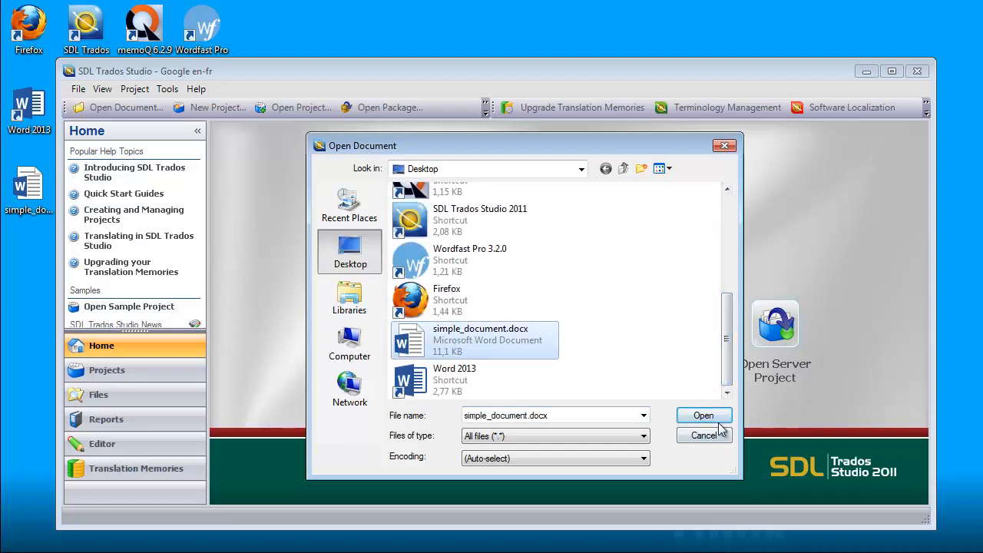
{"action": "left_click", "coordinate": [702, 415]}
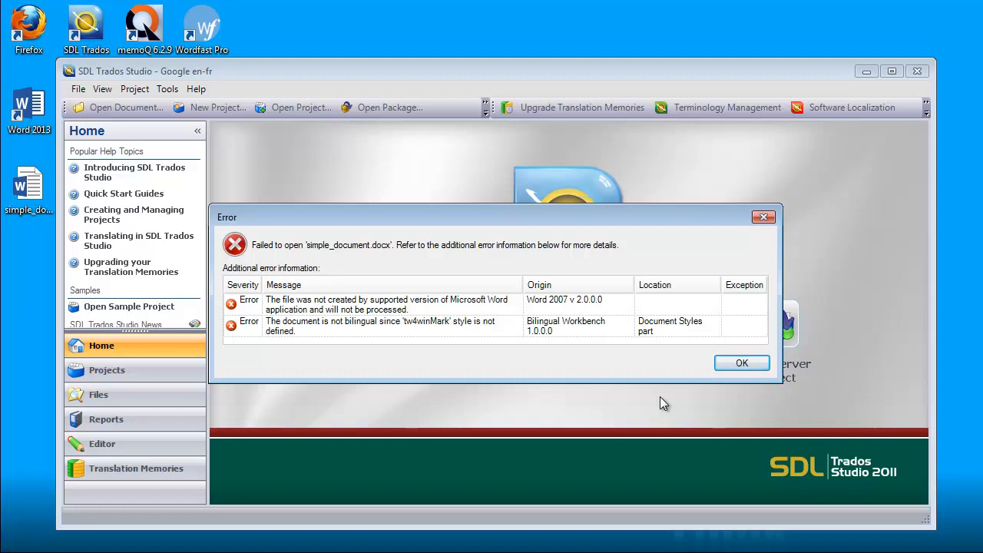
- Dismiss the unsupported Word file error dialog and exit Trados Studio
{"action": "left_click", "coordinate": [384, 304]}
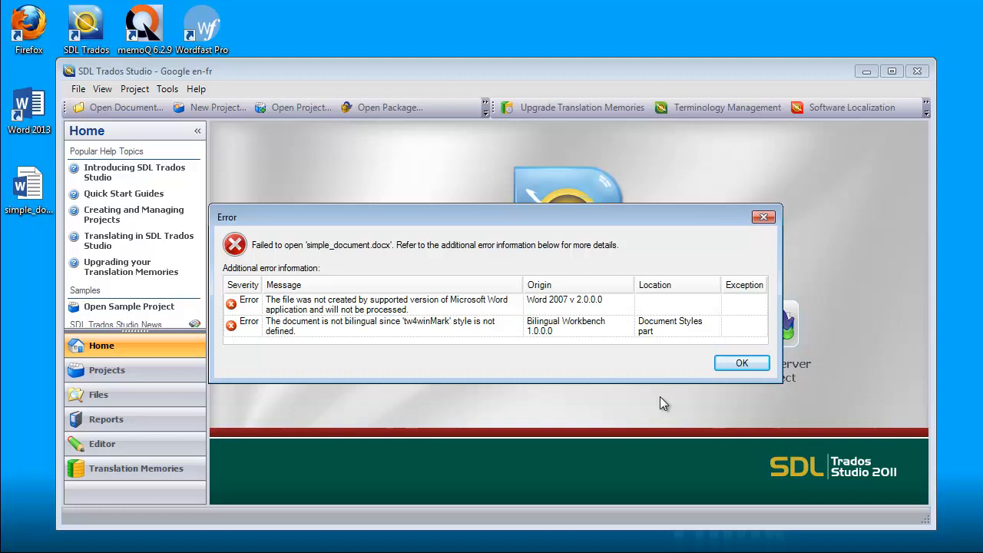
{"action": "left_click", "coordinate": [384, 325]}
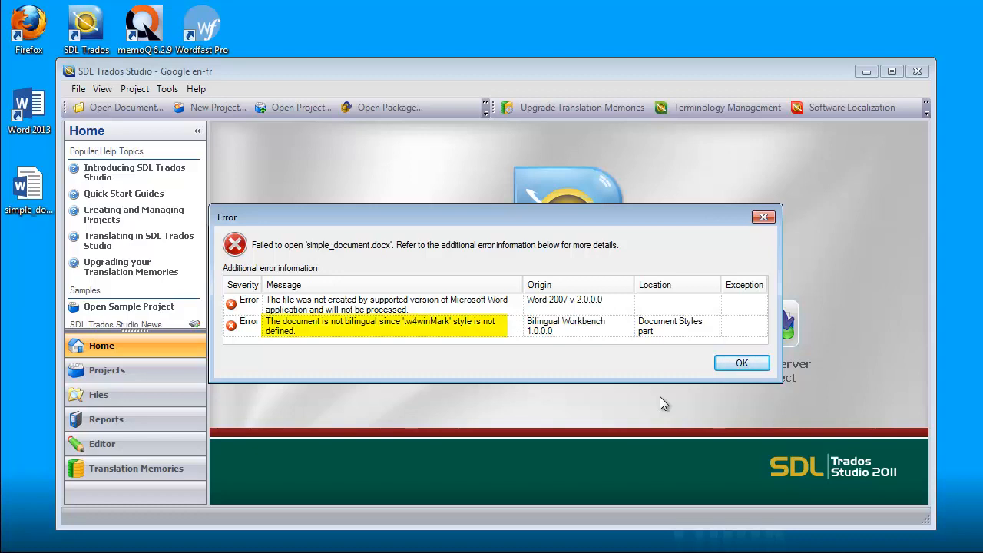
{"action": "left_click", "coordinate": [742, 363]}
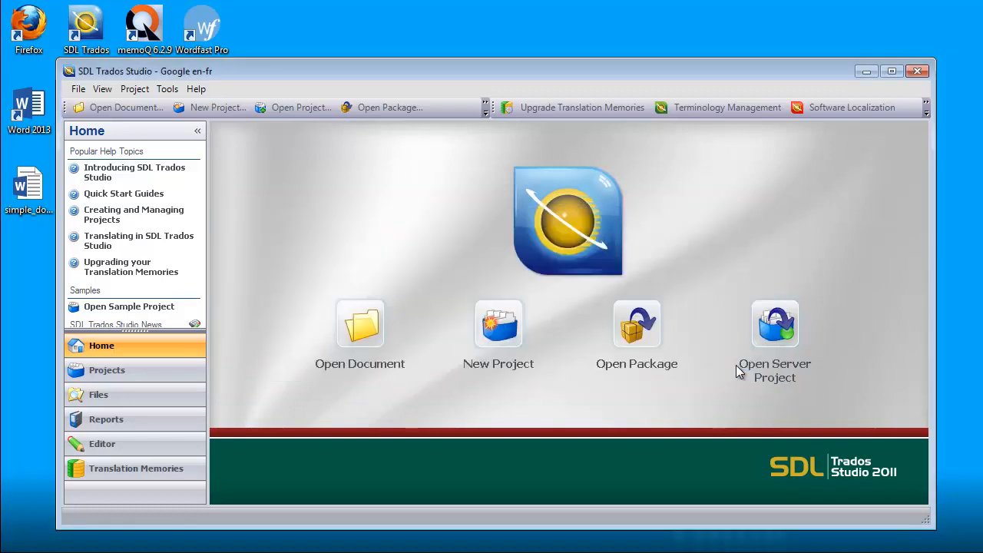
{"action": "mouse_move", "coordinate": [743, 364]}
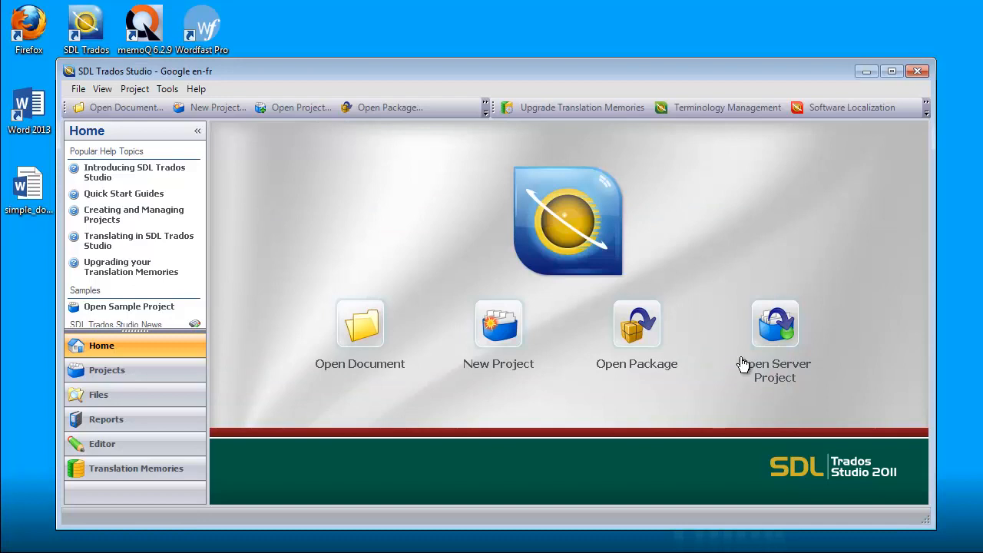
{"action": "left_click", "coordinate": [917, 71]}
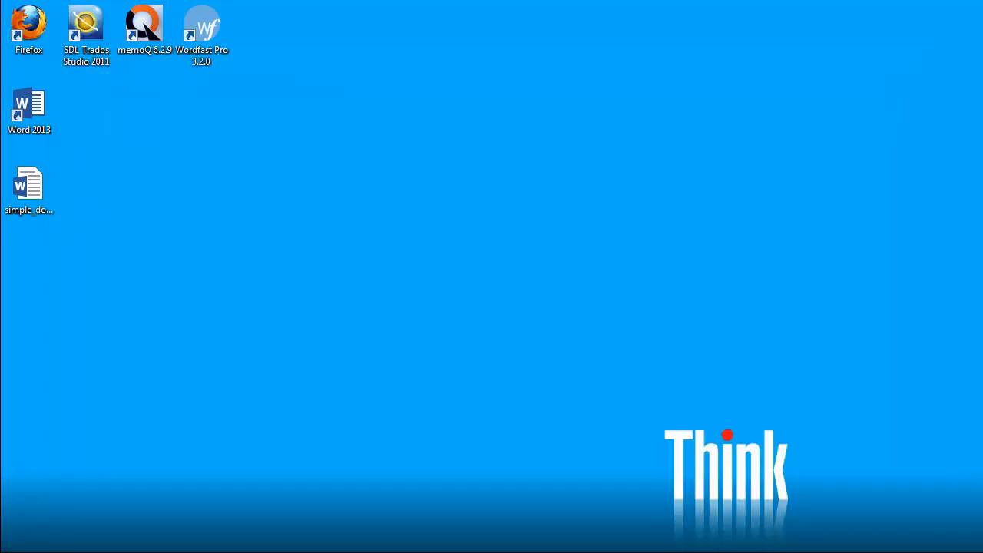
- Import simple_document.docx into memoQ's Test project en-fr, check the imported row, and close memoQ
{"action": "double_click", "coordinate": [143, 23]}
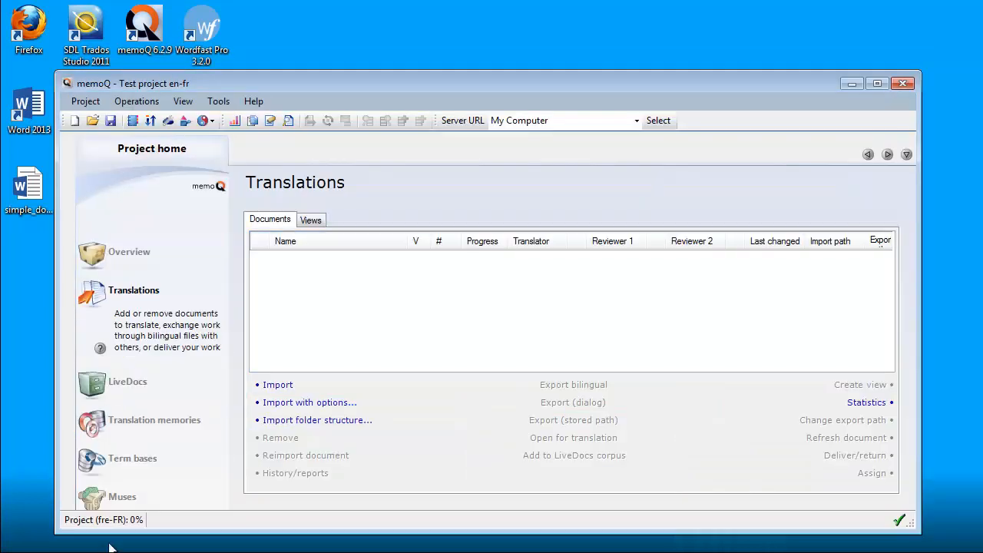
{"action": "mouse_move", "coordinate": [374, 401]}
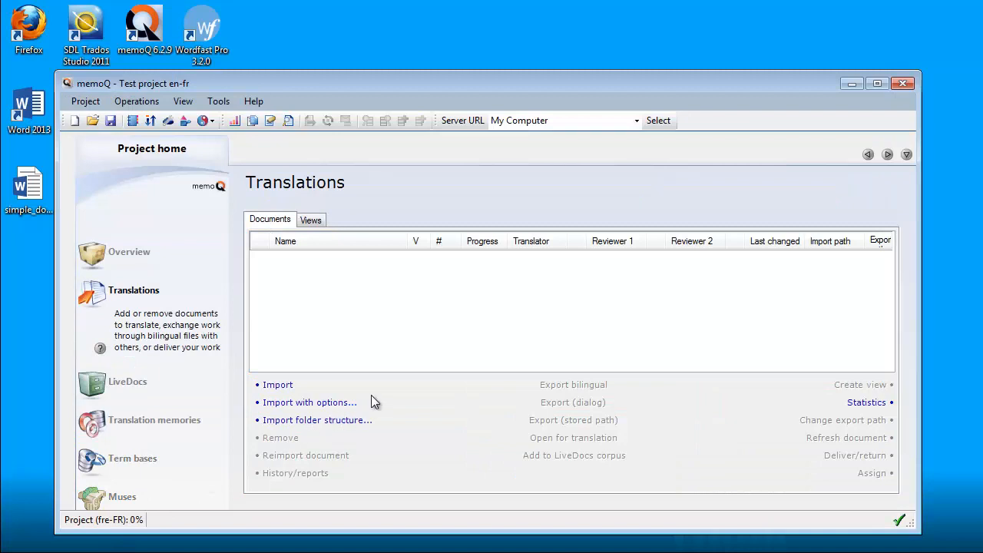
{"action": "mouse_move", "coordinate": [279, 388]}
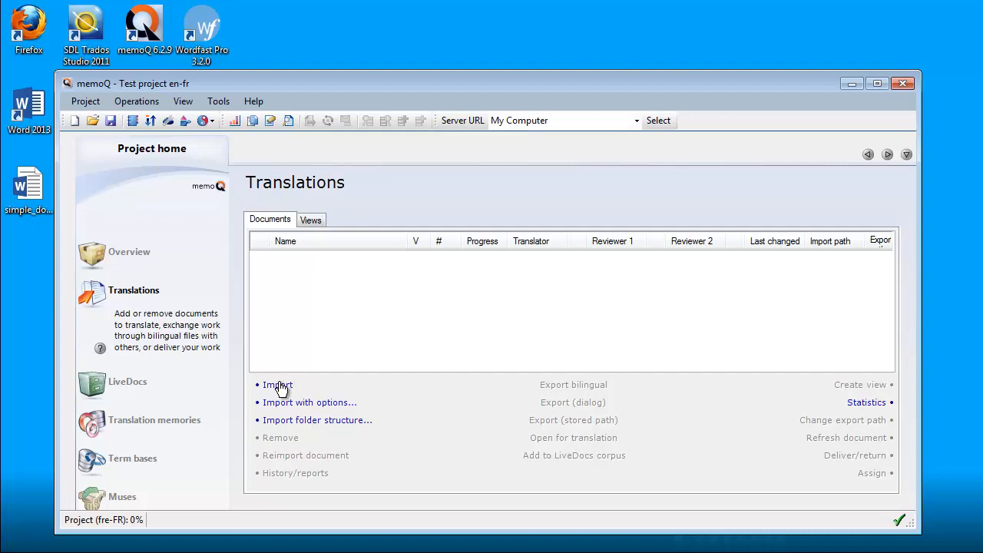
{"action": "left_click", "coordinate": [278, 385]}
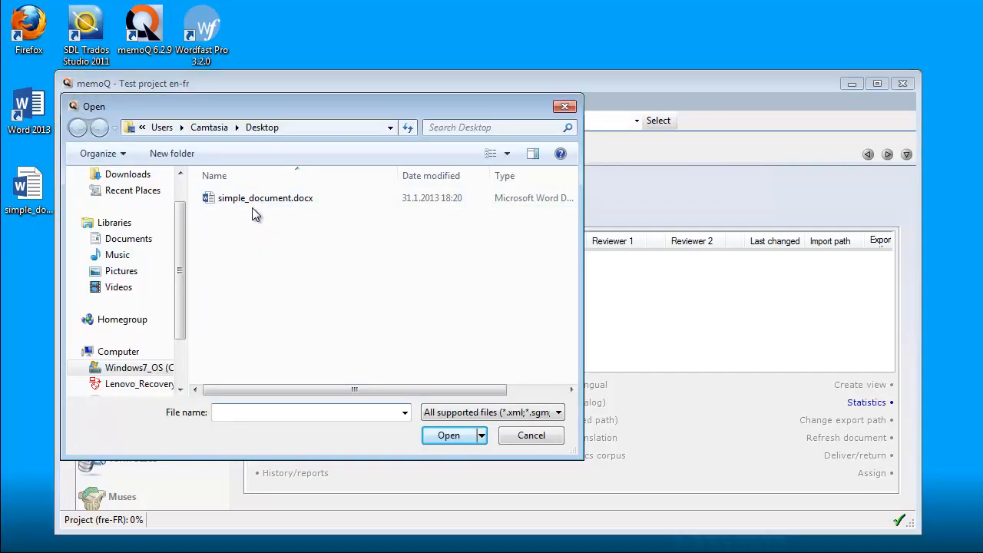
{"action": "left_click", "coordinate": [265, 197]}
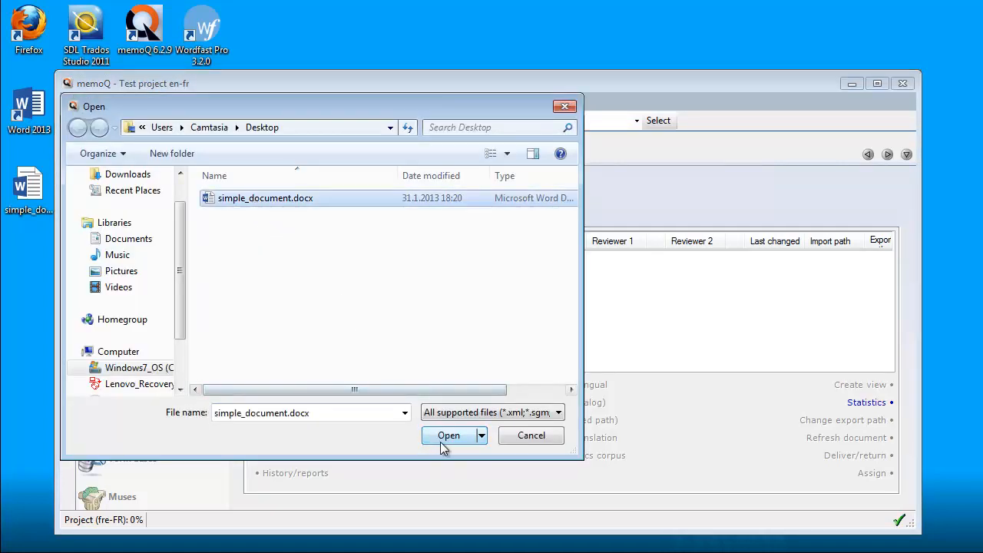
{"action": "left_click", "coordinate": [449, 436]}
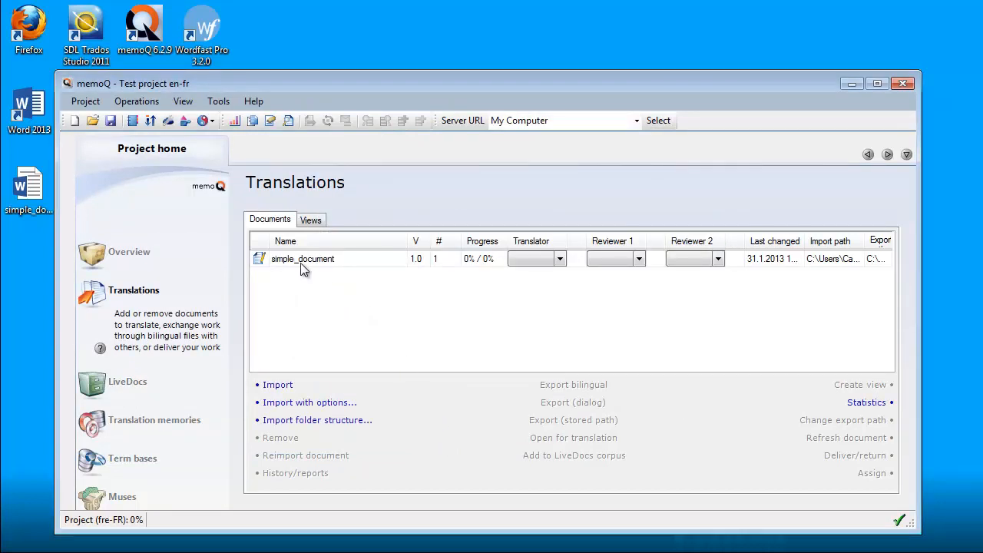
{"action": "left_click", "coordinate": [302, 258]}
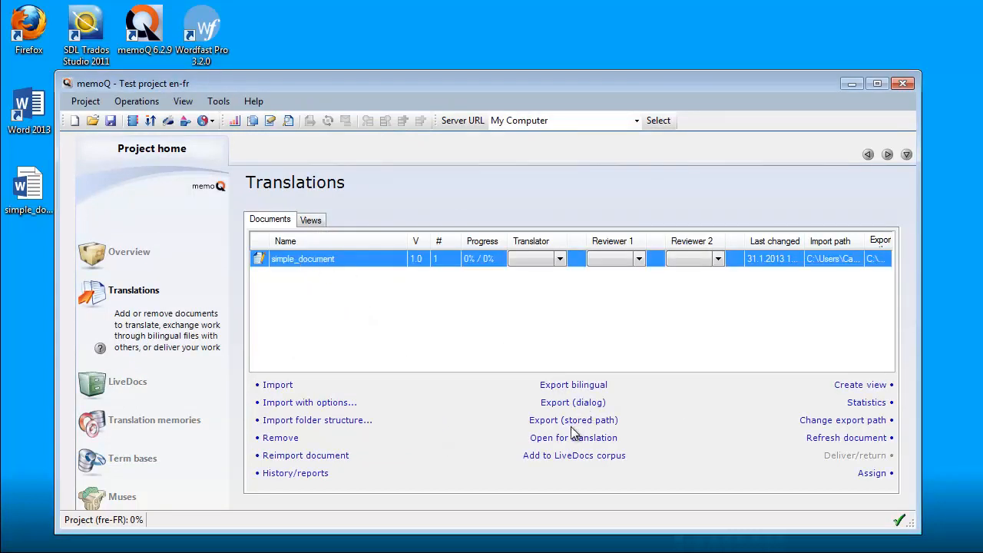
{"action": "left_click", "coordinate": [573, 437]}
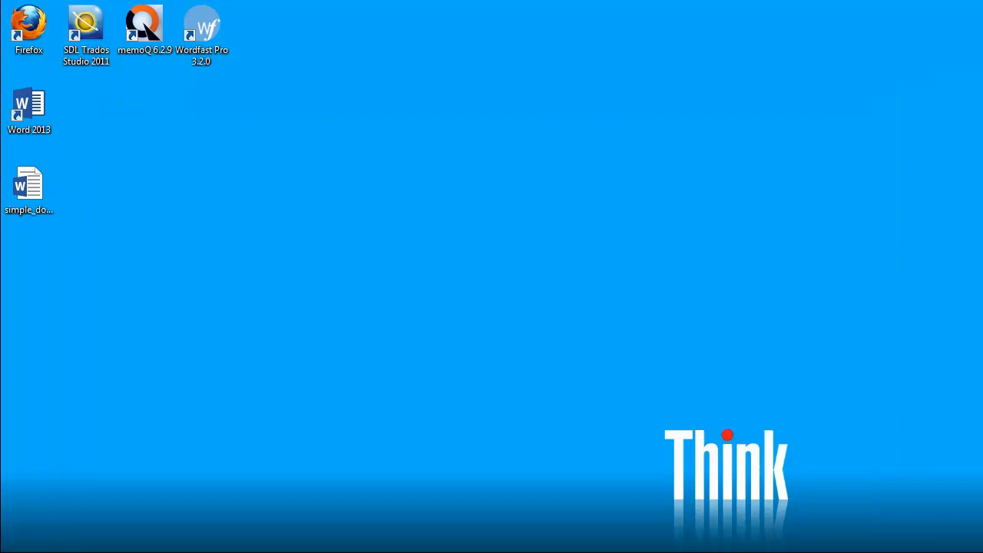
- Launch Wordfast Pro 3.2.0 and open simple_document.docx with File > Open File
{"action": "double_click", "coordinate": [201, 23]}
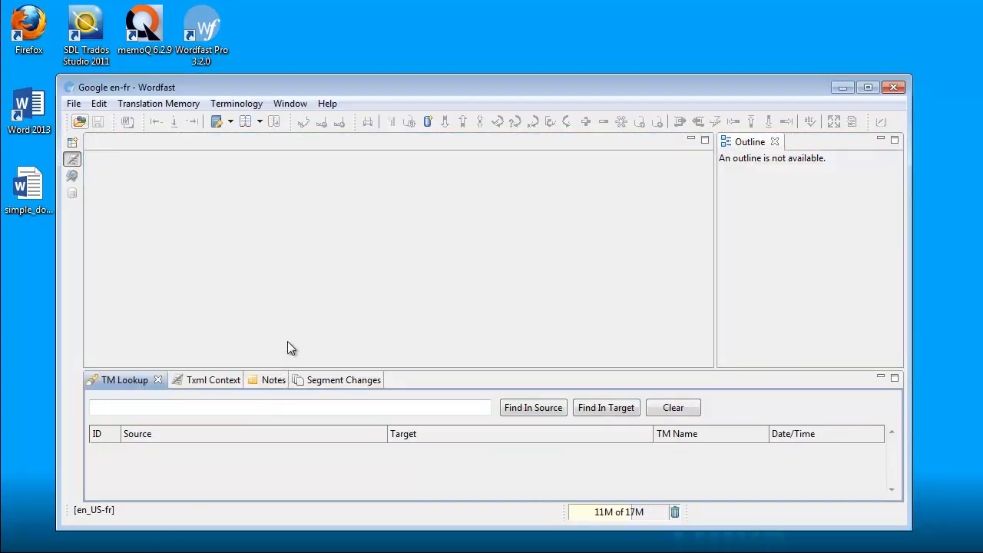
{"action": "left_click", "coordinate": [73, 103]}
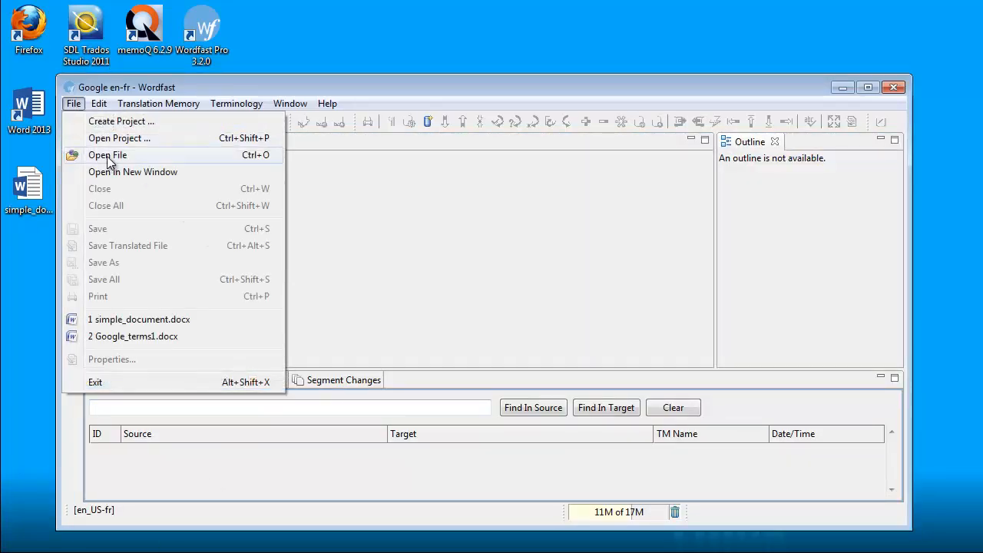
{"action": "left_click", "coordinate": [107, 154]}
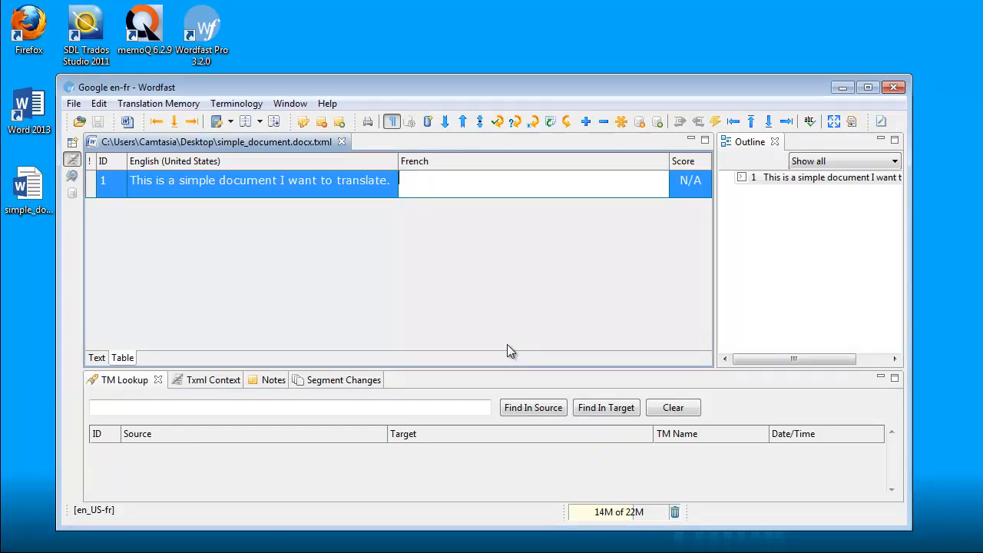
{"action": "mouse_move", "coordinate": [801, 205]}
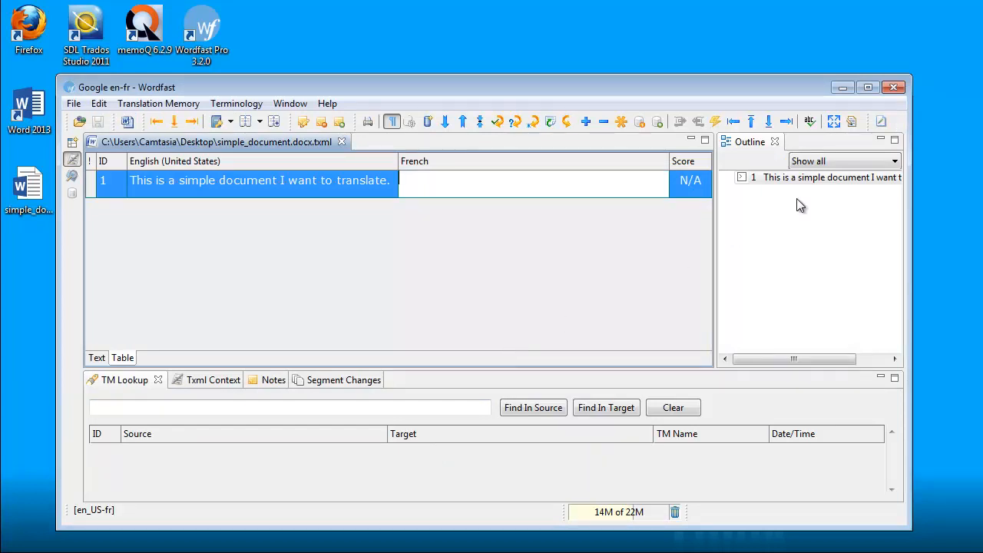